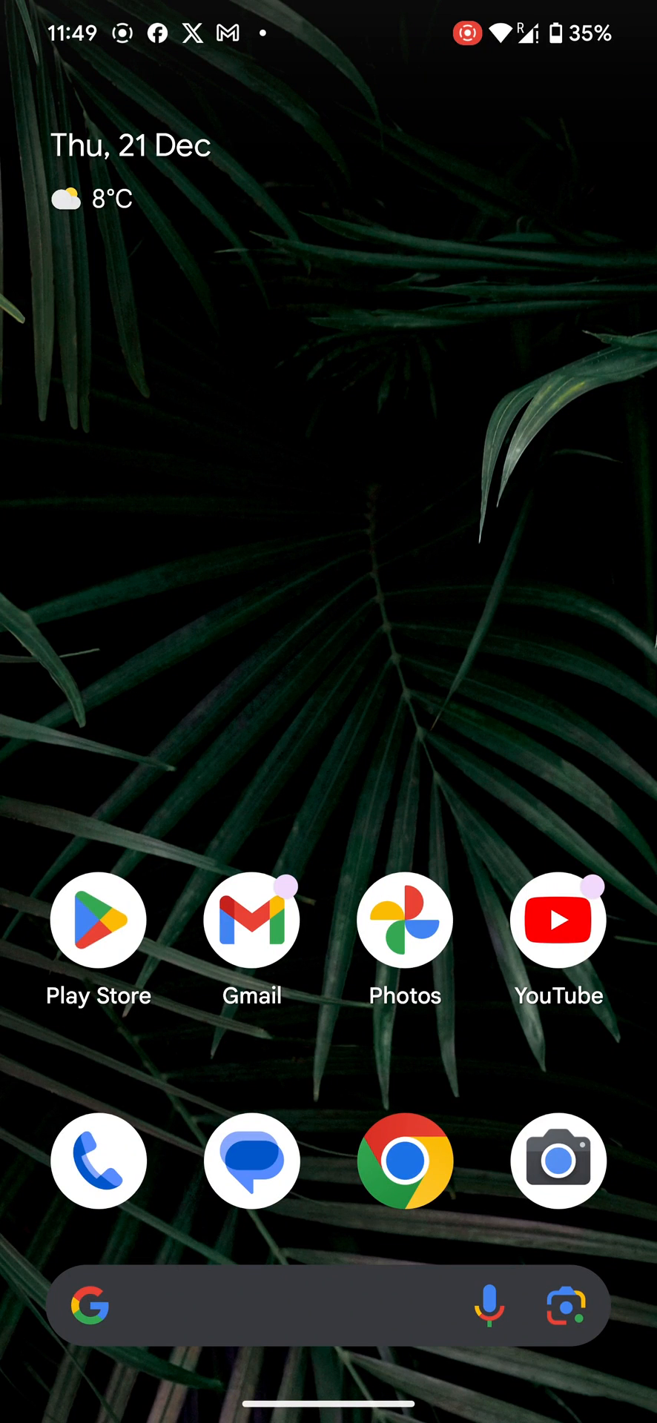
Reach the Notifications page via Quick Settings, with Flash notifications listed as off
scroll("down", 3)
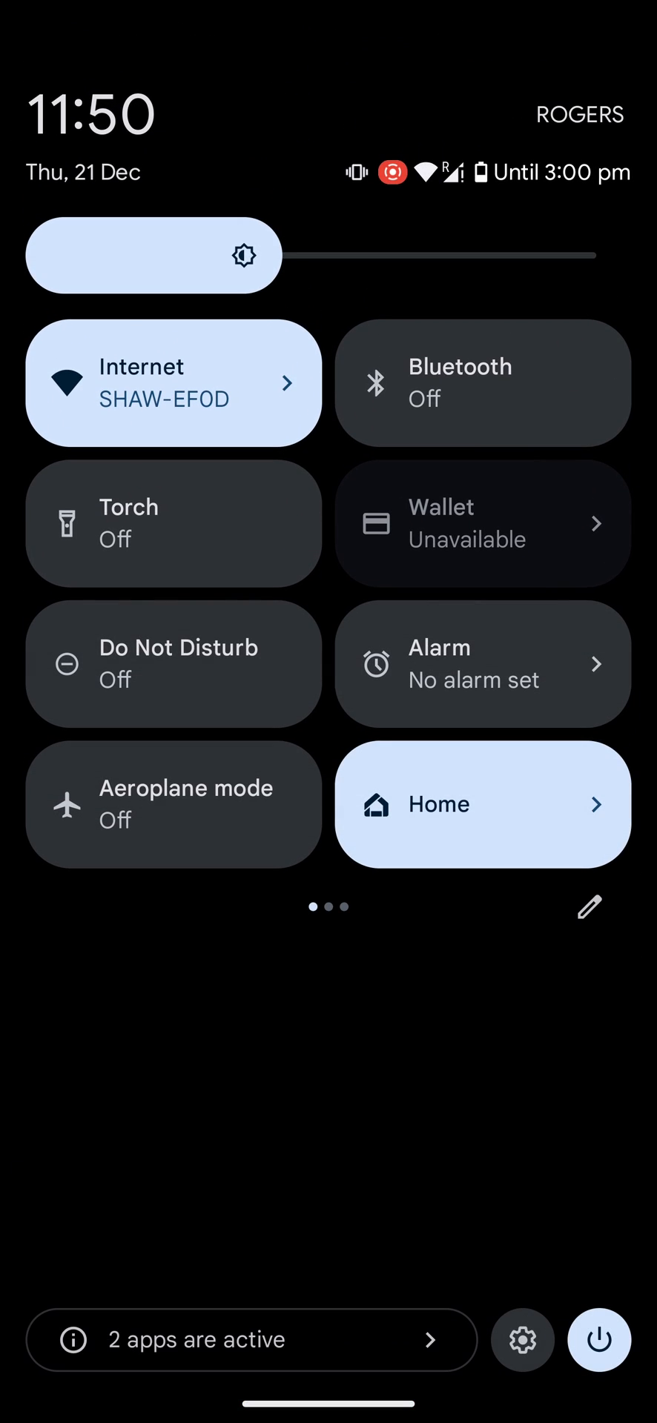
left_click(522, 1339)
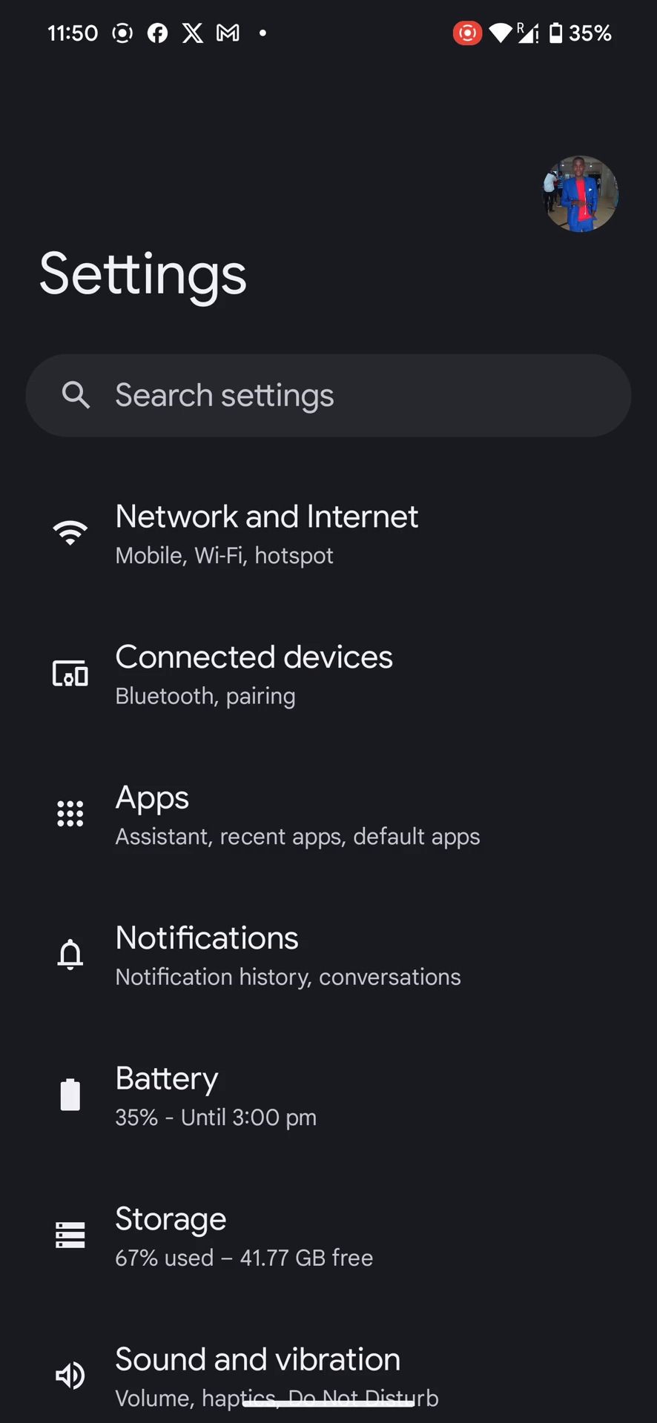
scroll("down", 3)
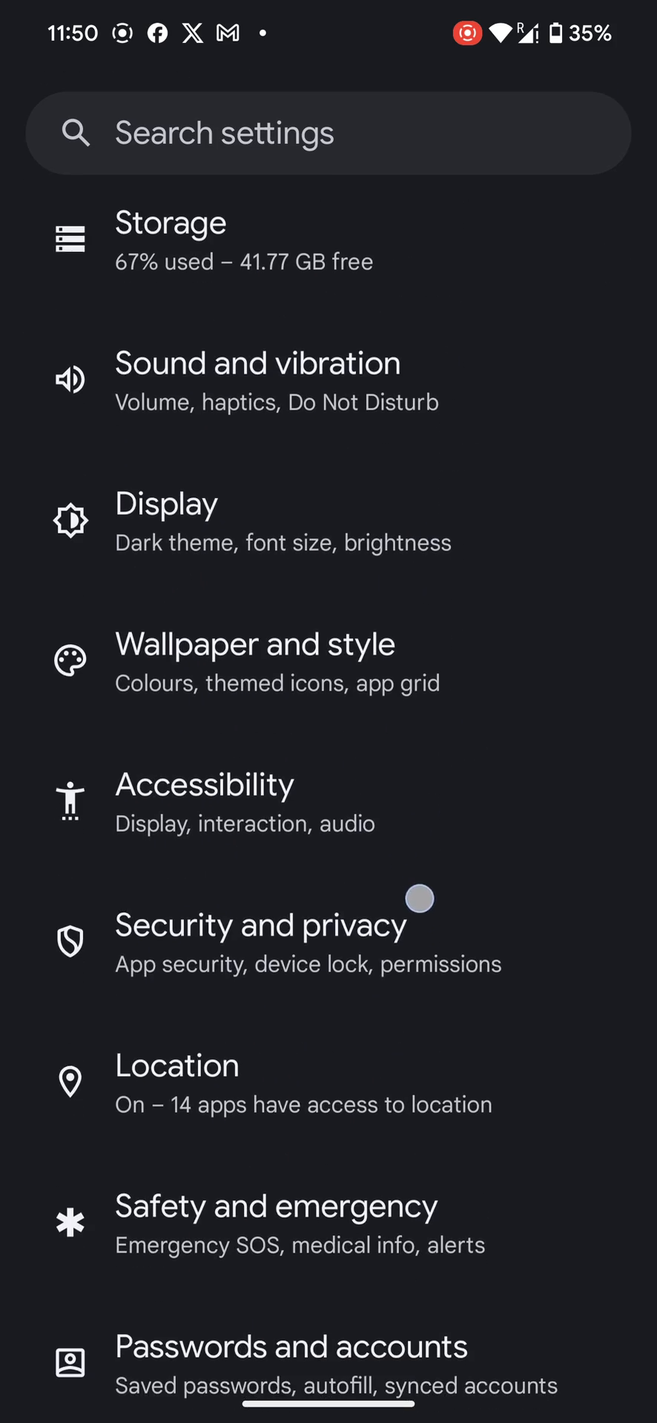
scroll("up", 3)
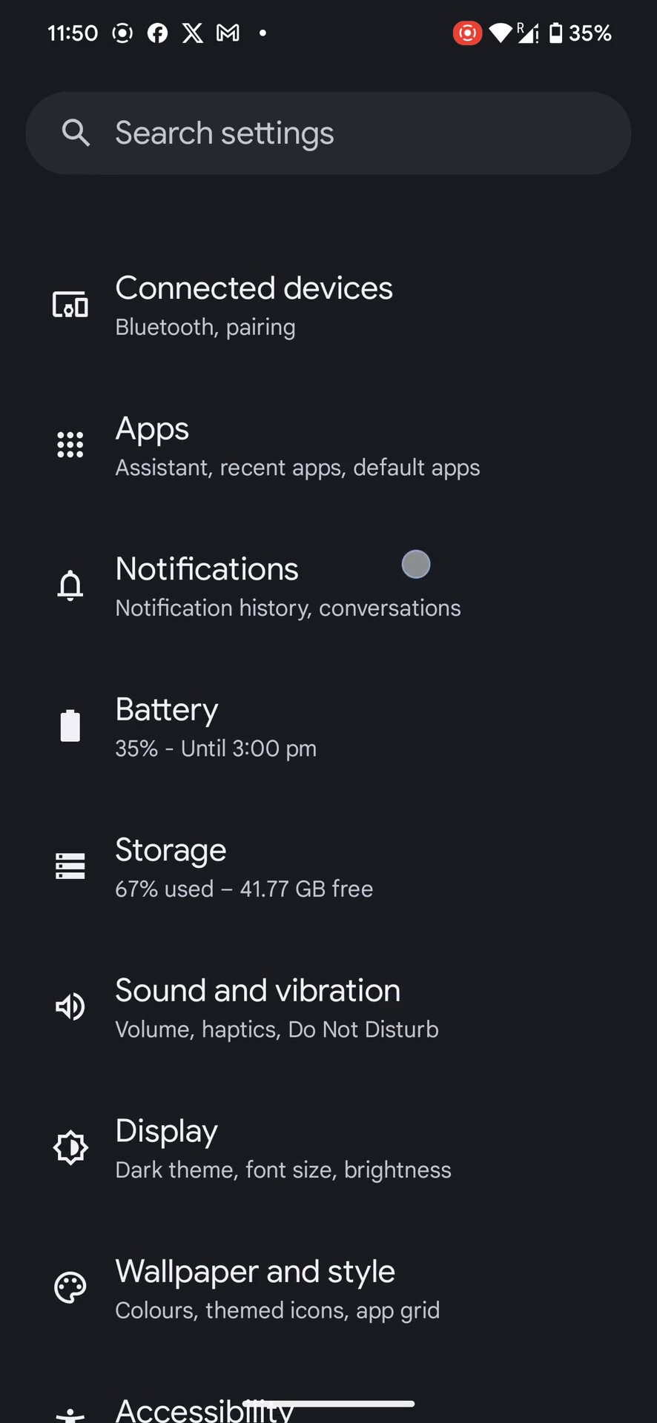
left_click(208, 567)
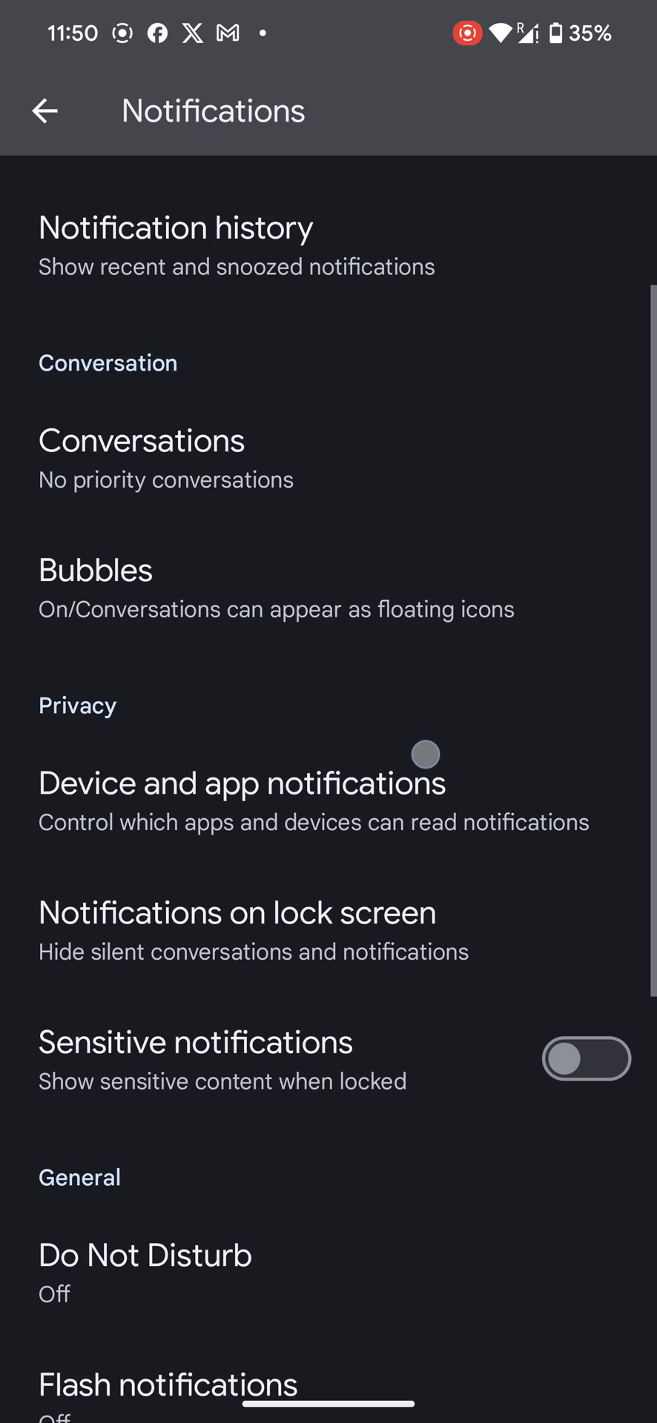
scroll("down", 3)
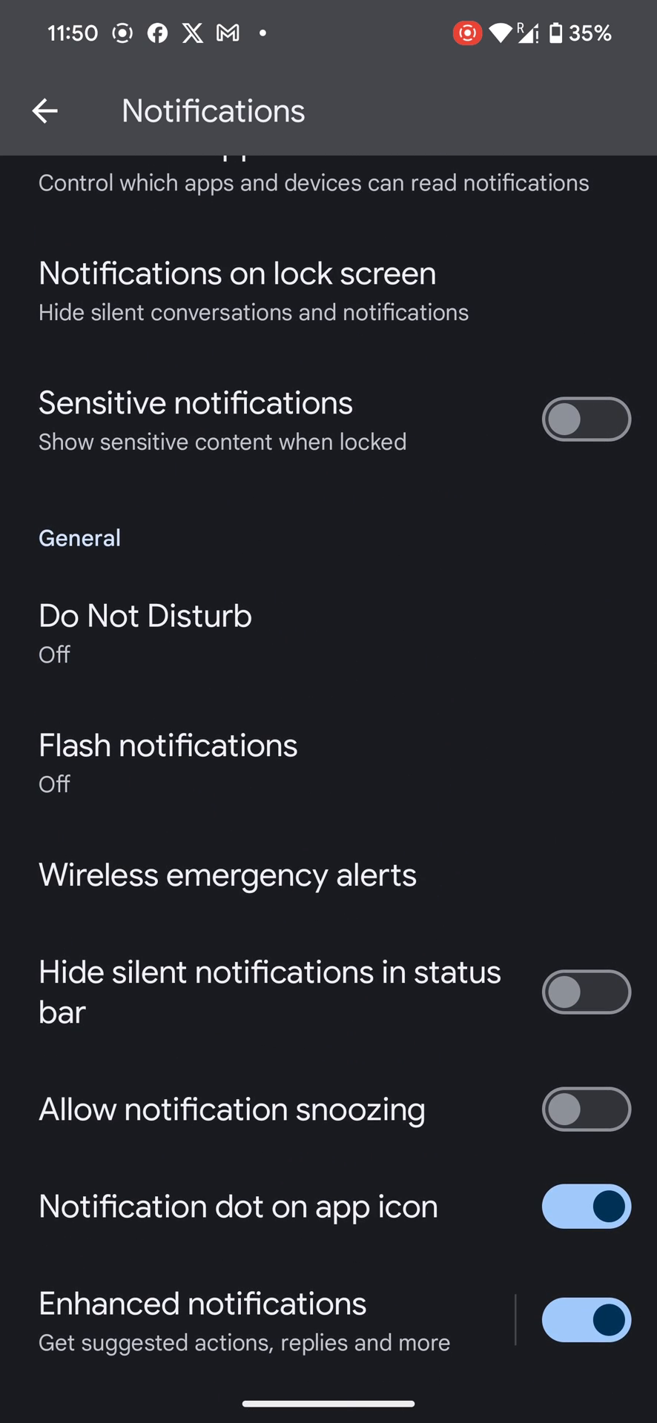
On Flash notifications, toggle Camera flash on and off, then Screen flash on and off
left_click(167, 744)
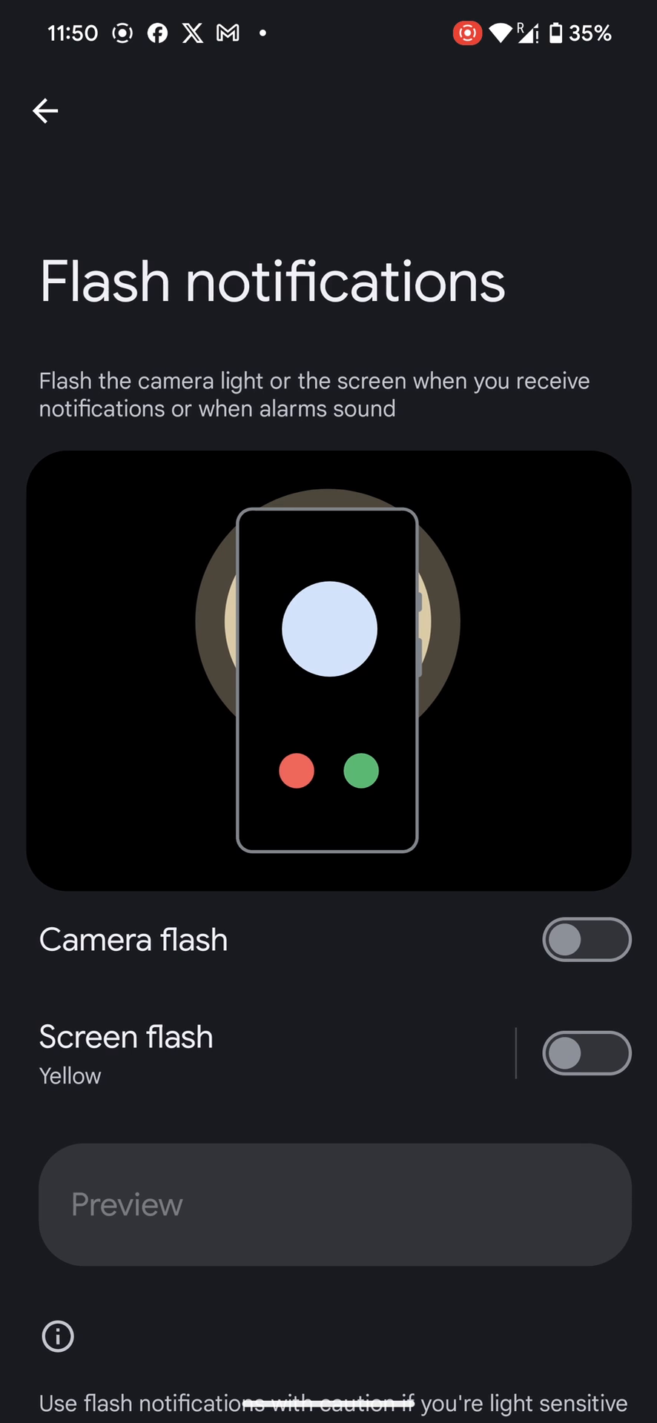
left_click(585, 939)
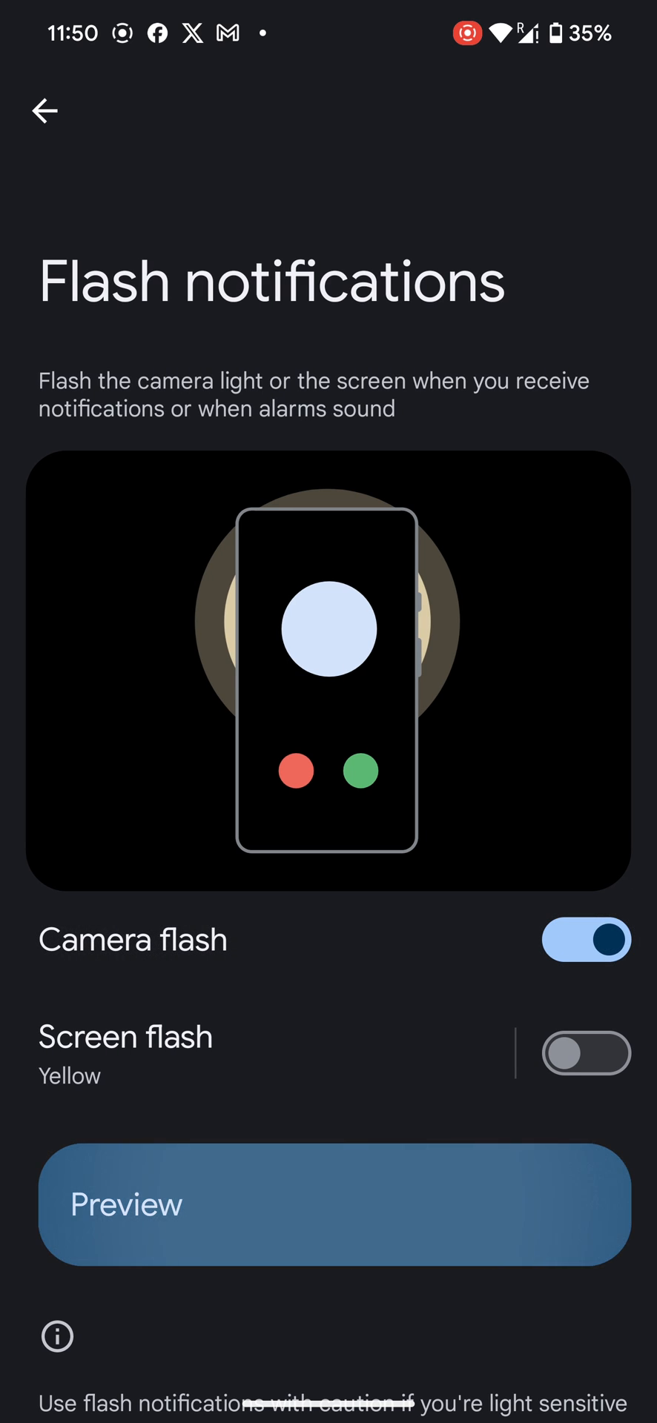
left_click(585, 940)
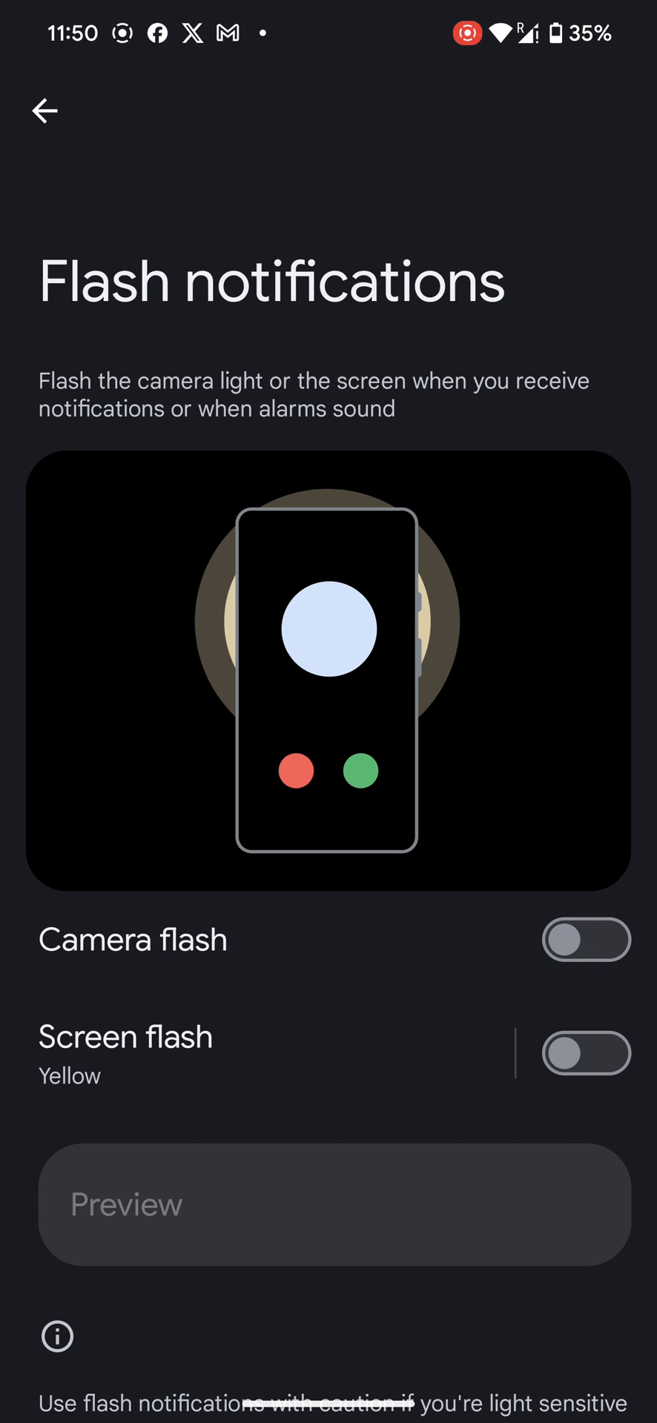
left_click(585, 1052)
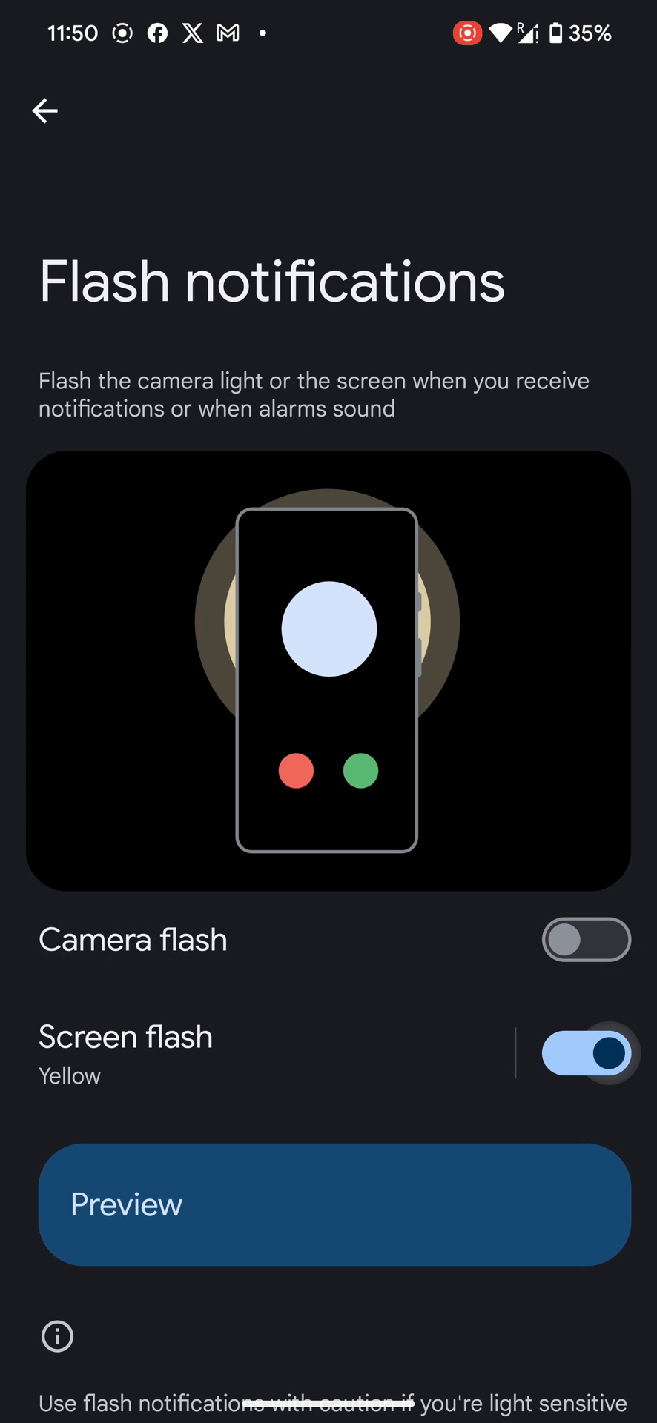
left_click(334, 1204)
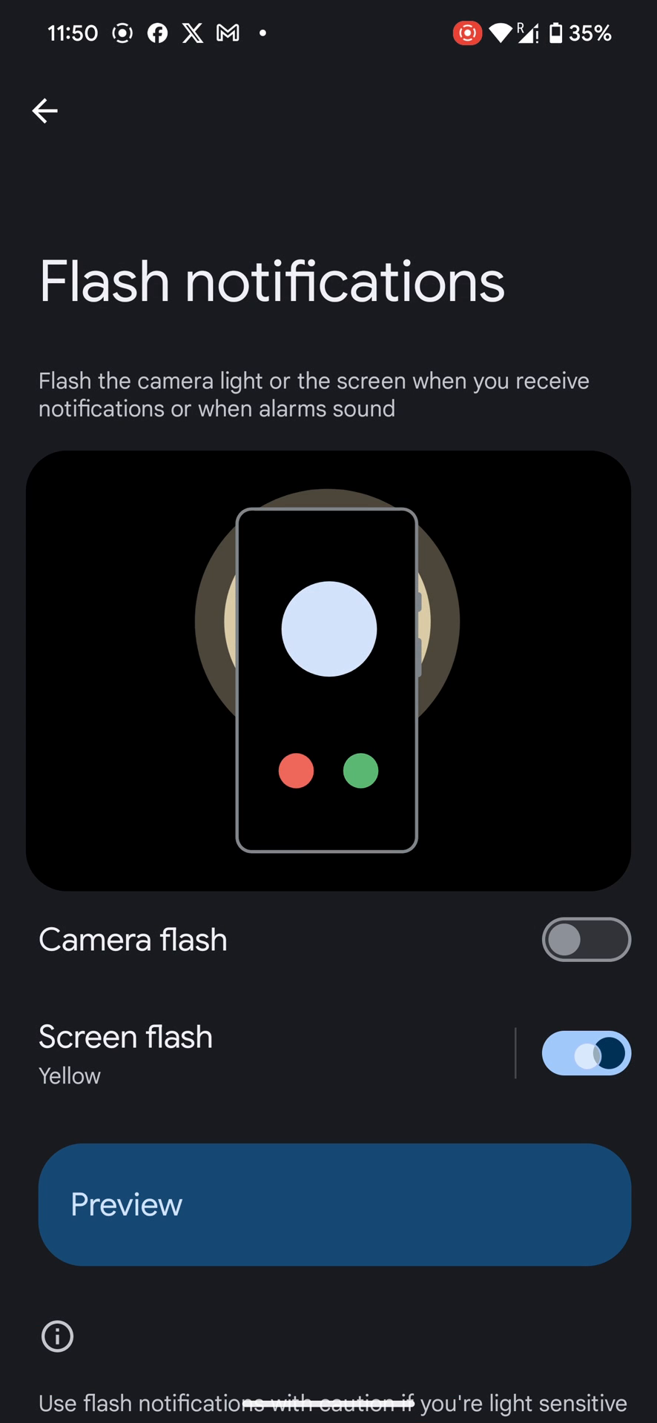
Set the Screen flash colour to Spring green and confirm with Done
left_click(125, 1037)
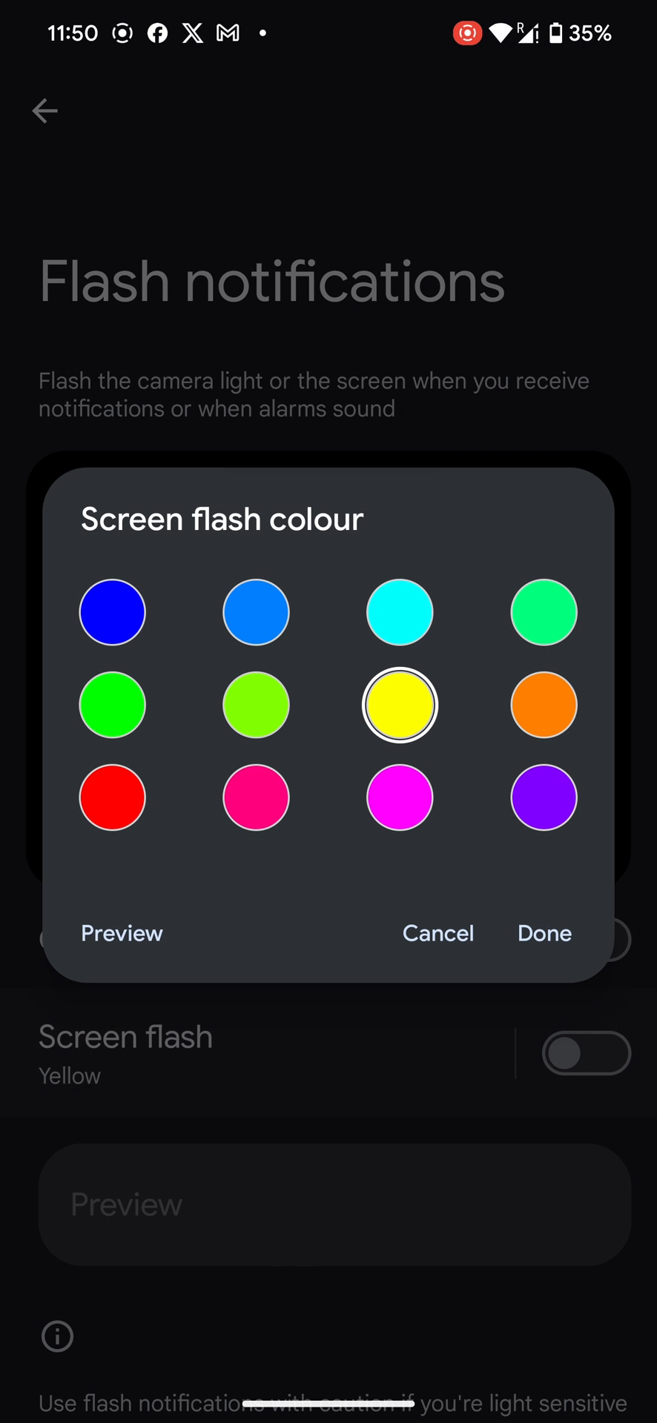
left_click(544, 612)
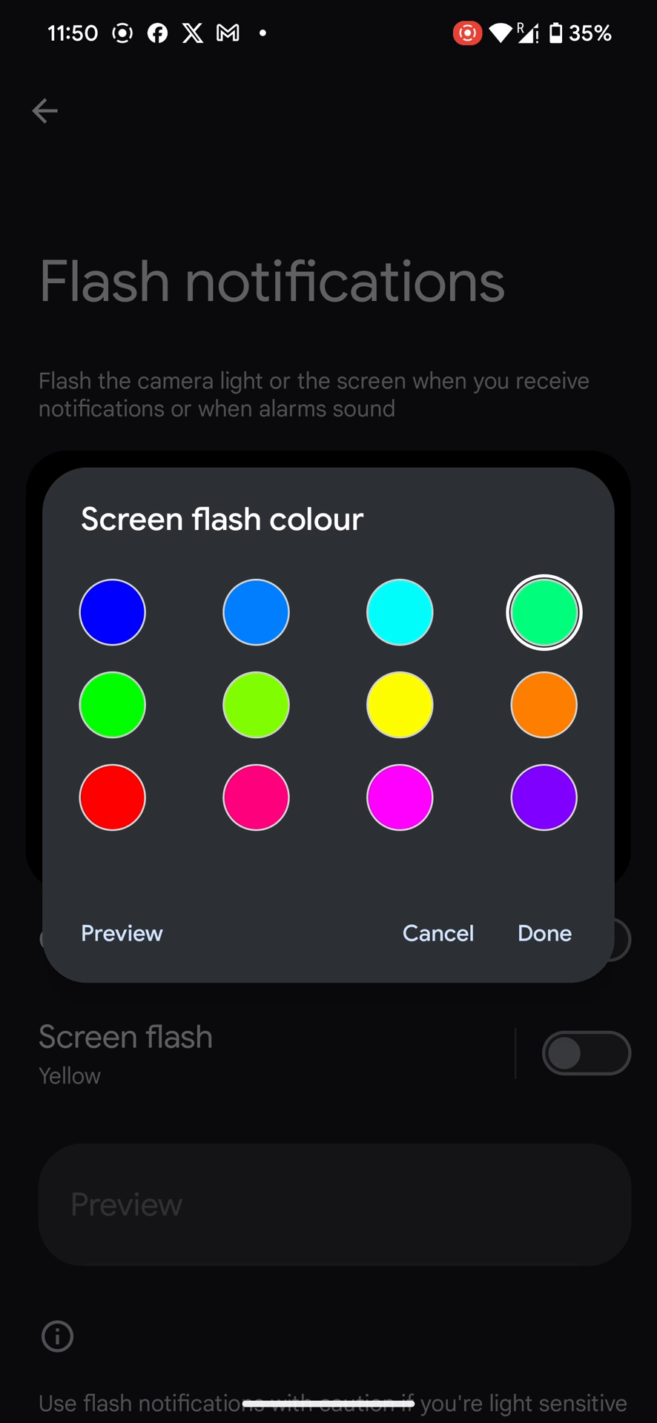
left_click(544, 932)
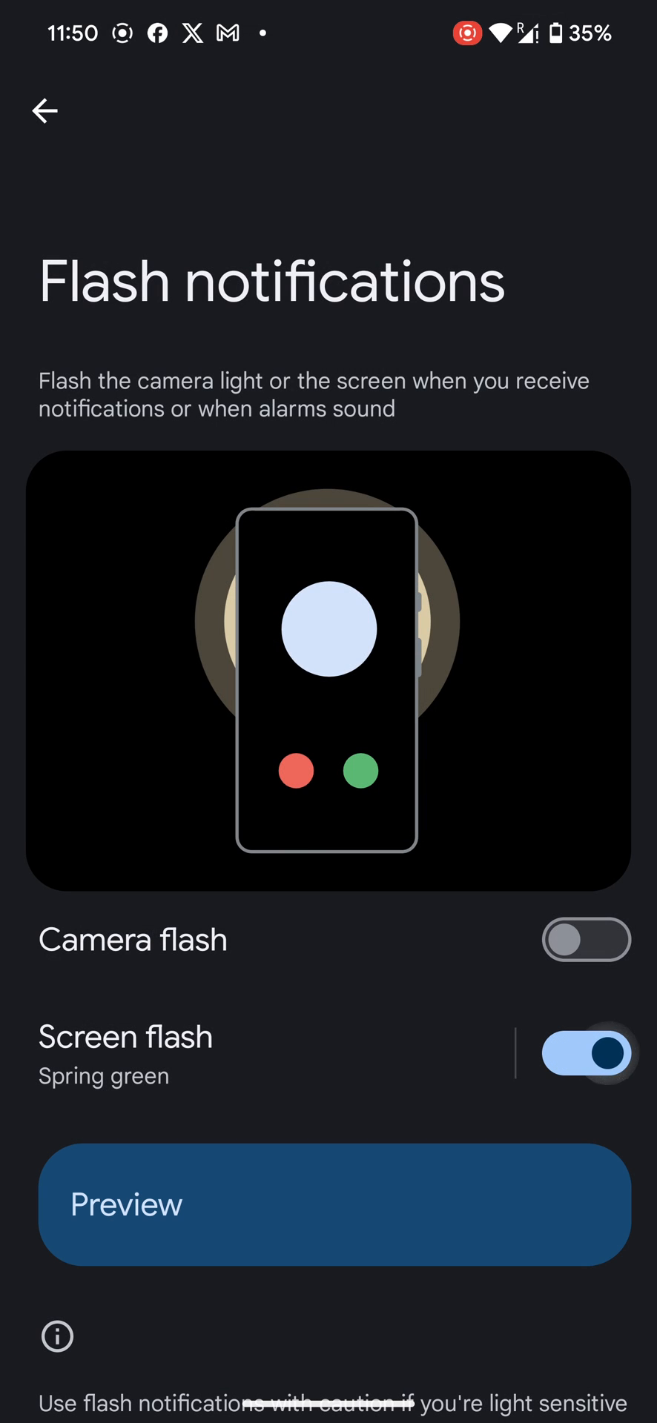
left_click(334, 1204)
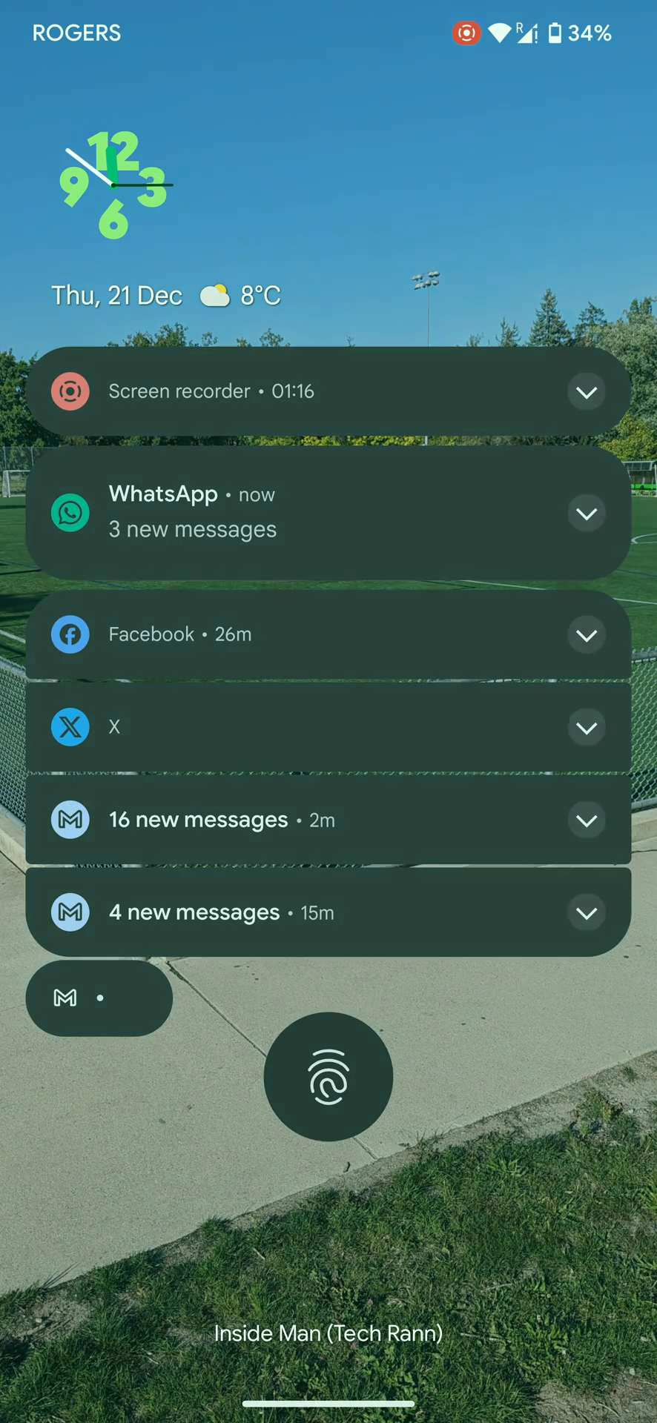
Return to Flash notifications and change the Screen flash colour to Red
left_click(329, 1076)
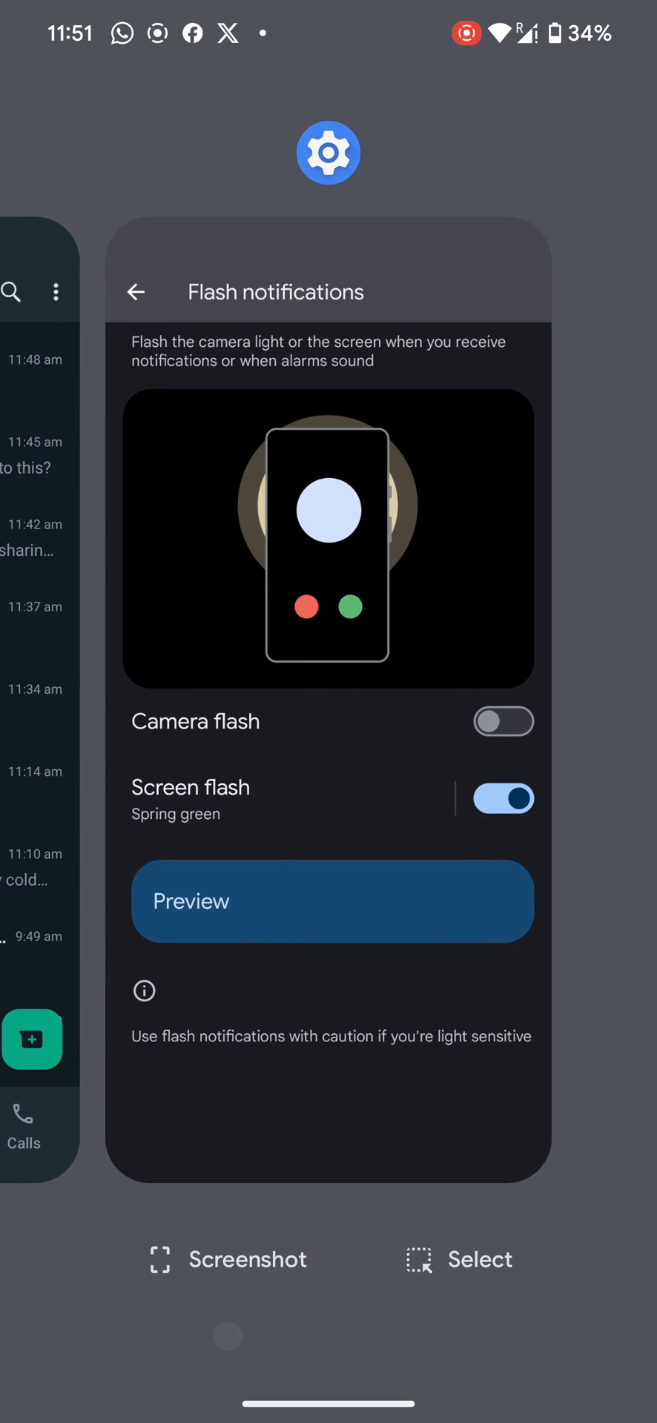
left_click(189, 799)
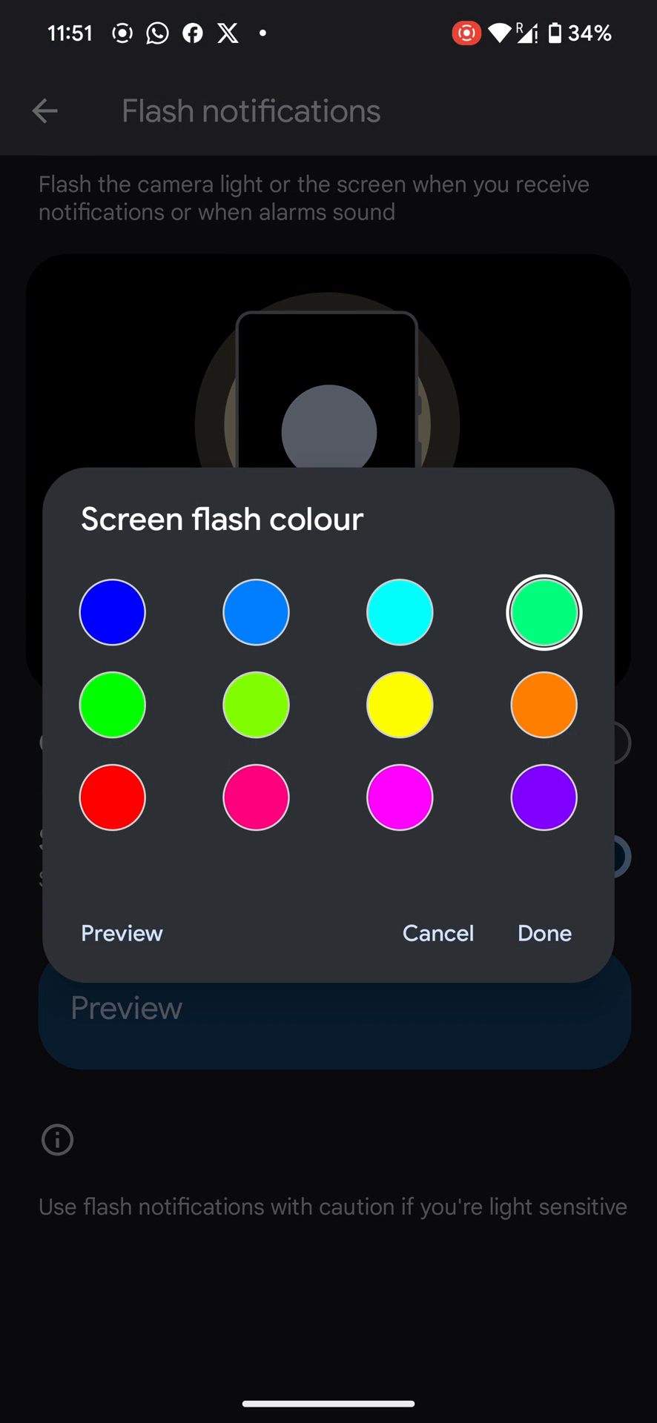
left_click(544, 932)
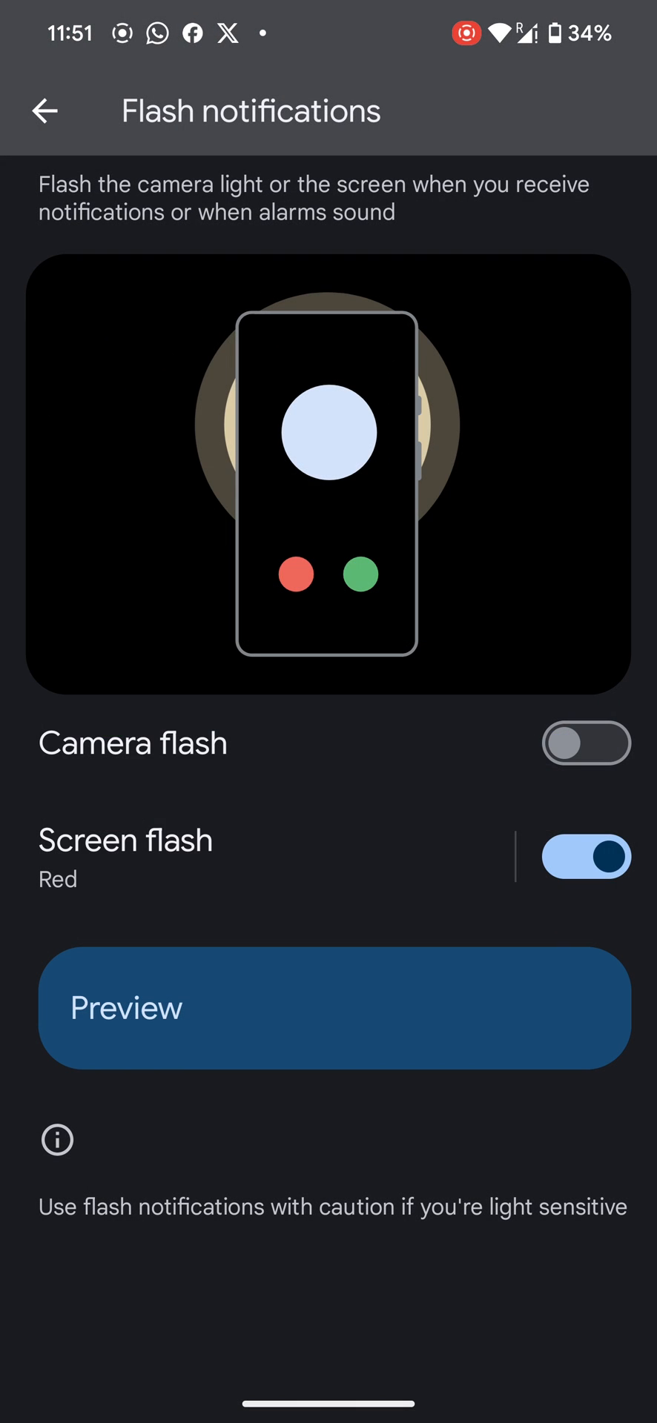